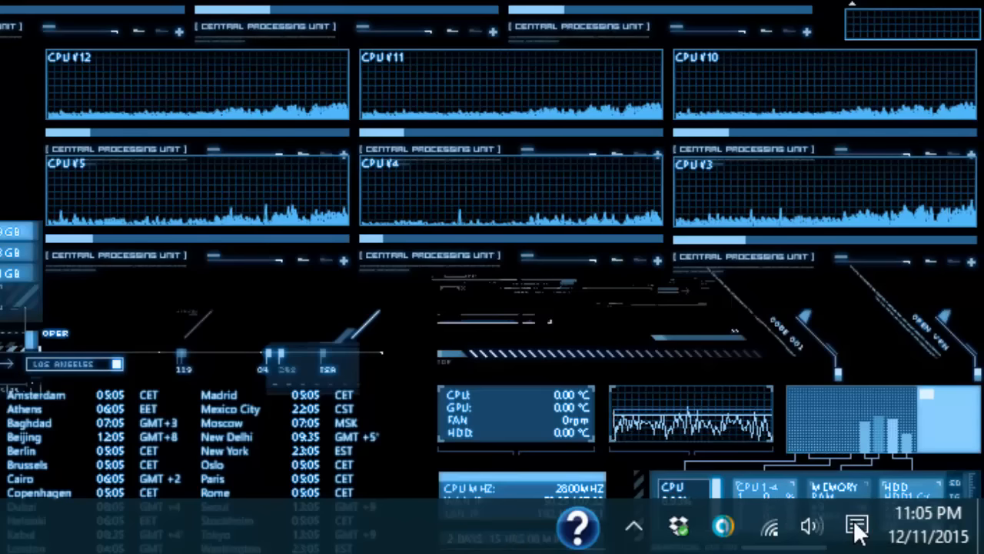
- Right-click the Action Center tray icon to bring up its quiet hours menu
right_click(856, 527)
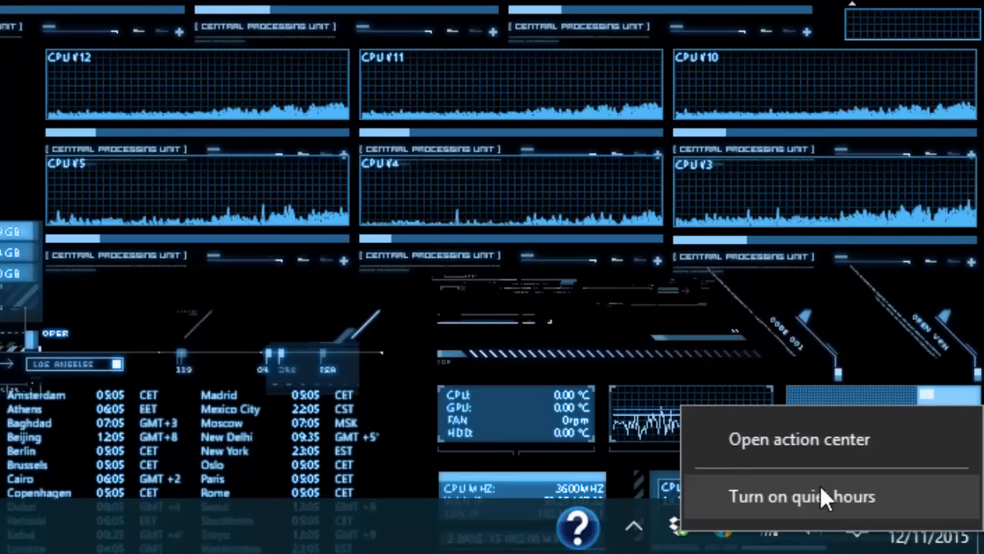
mouse_move(858, 523)
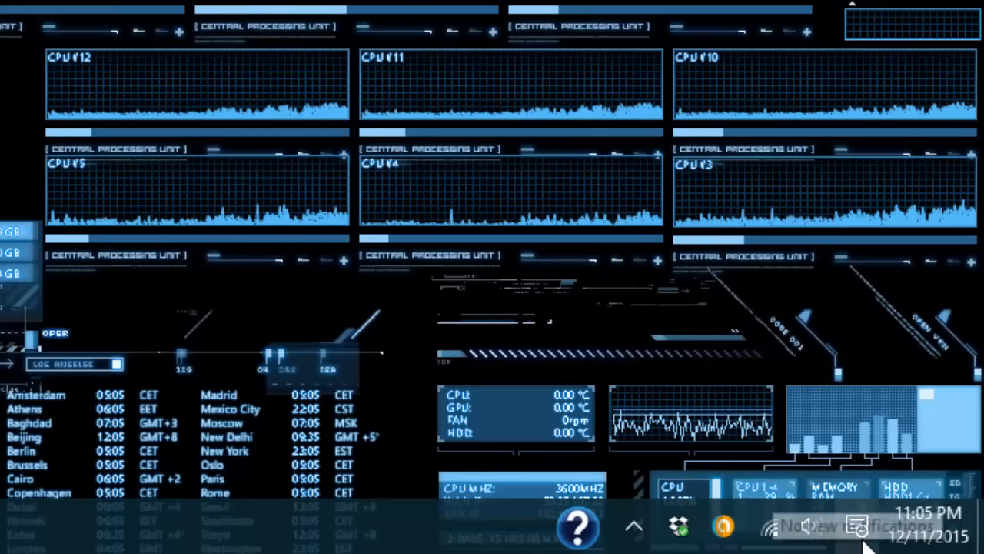
right_click(855, 527)
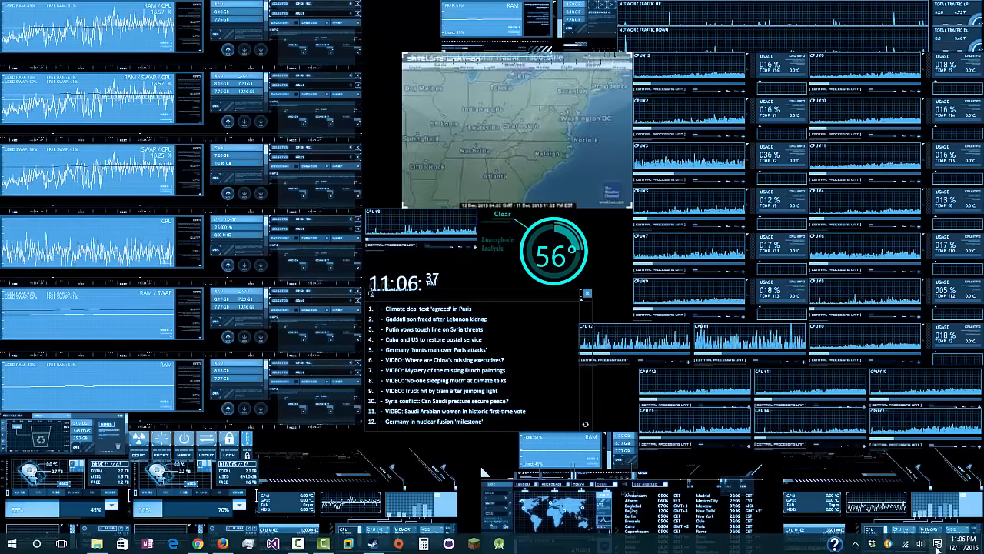
- Open the Action Center panel from the taskbar tray icon
left_click(959, 545)
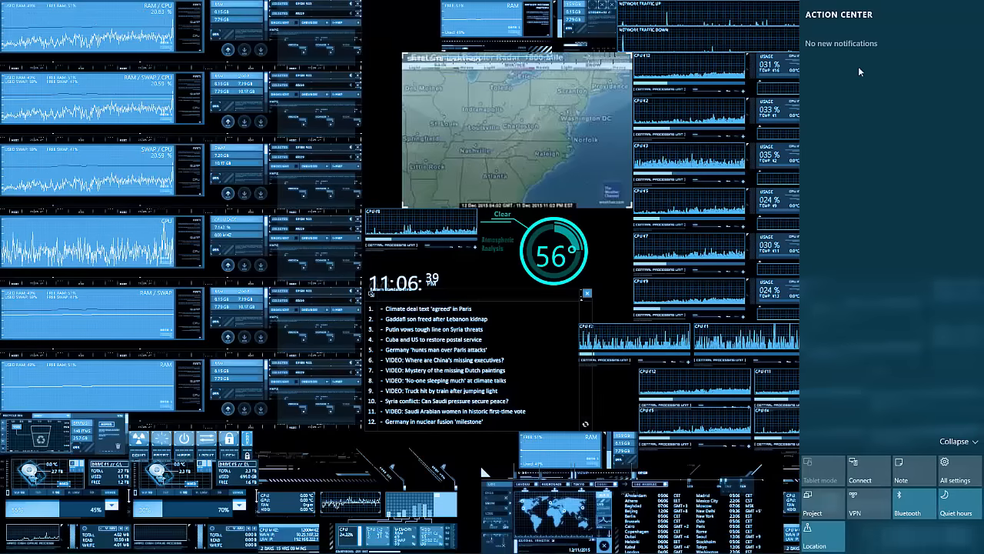
mouse_move(893, 105)
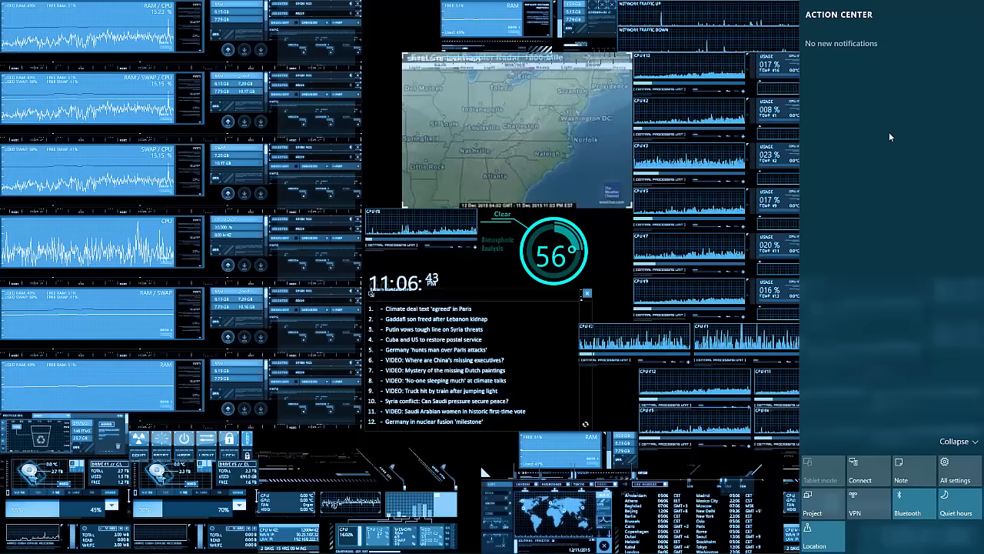
mouse_move(879, 87)
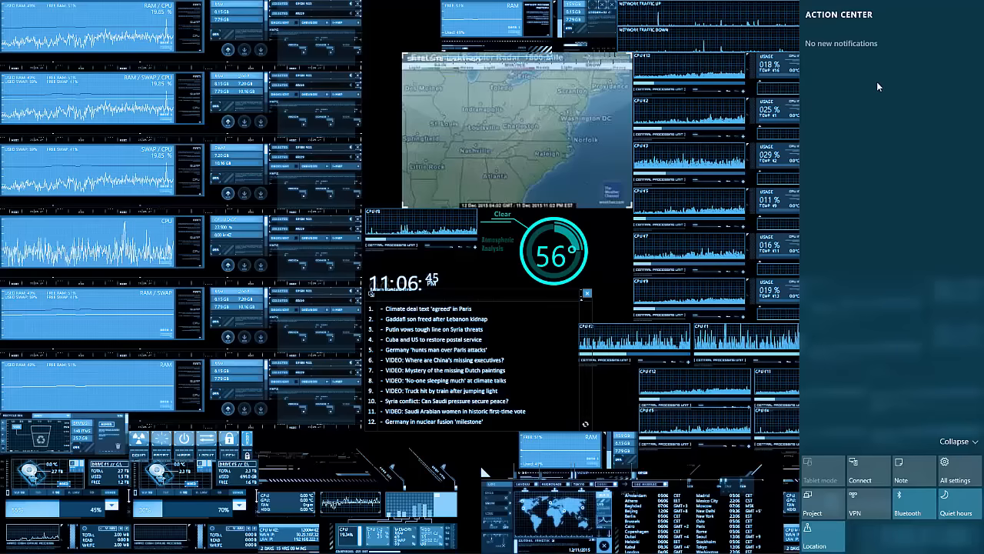